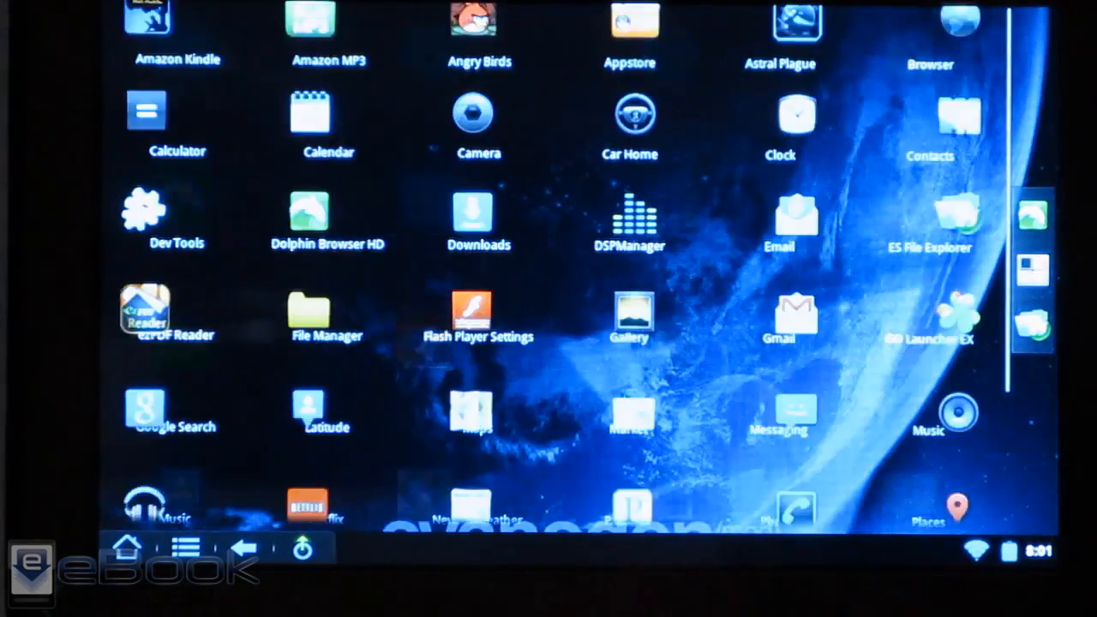
- Scroll down through the app drawer's installed apps before returning to the home screen
{"action": "scroll", "scroll_direction": "down", "scroll_amount": 3}
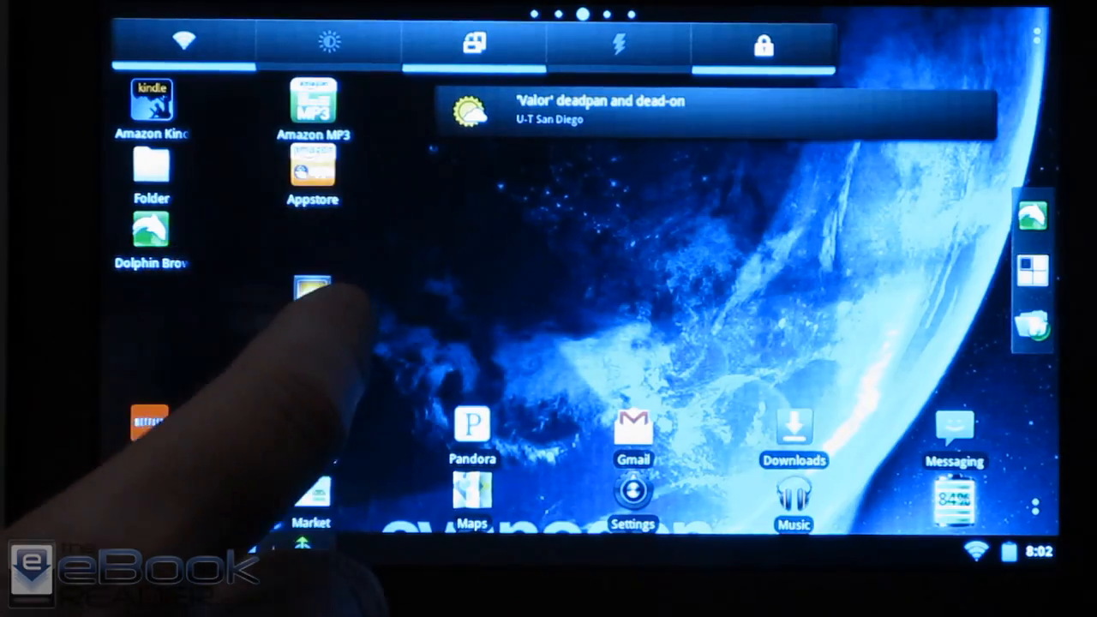
- Launch Amazon Kindle and open The Legend of Sleepy Hollow
{"action": "left_click", "coordinate": [312, 167]}
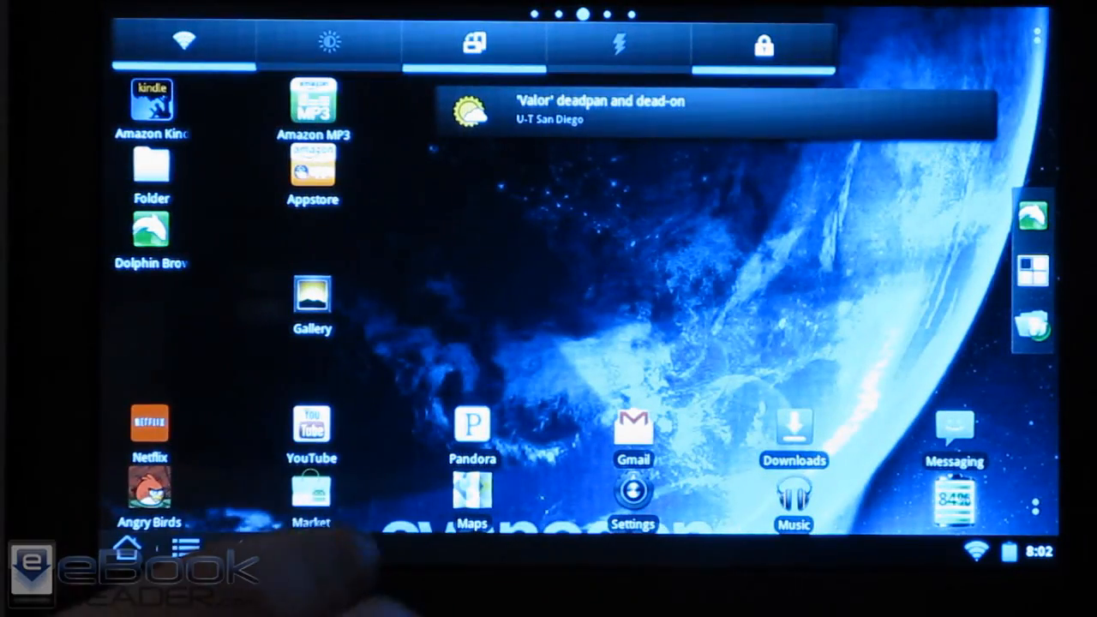
{"action": "left_click", "coordinate": [151, 98]}
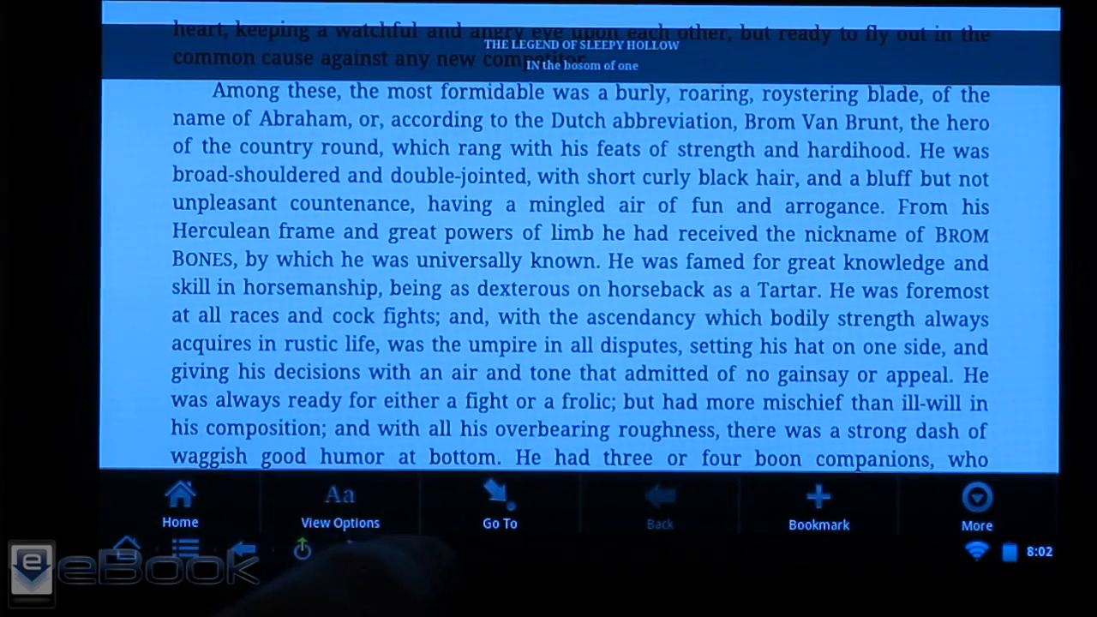
- Browse Kindle's text size, margin and colour options, then return to the launcher
{"action": "left_click", "coordinate": [340, 506]}
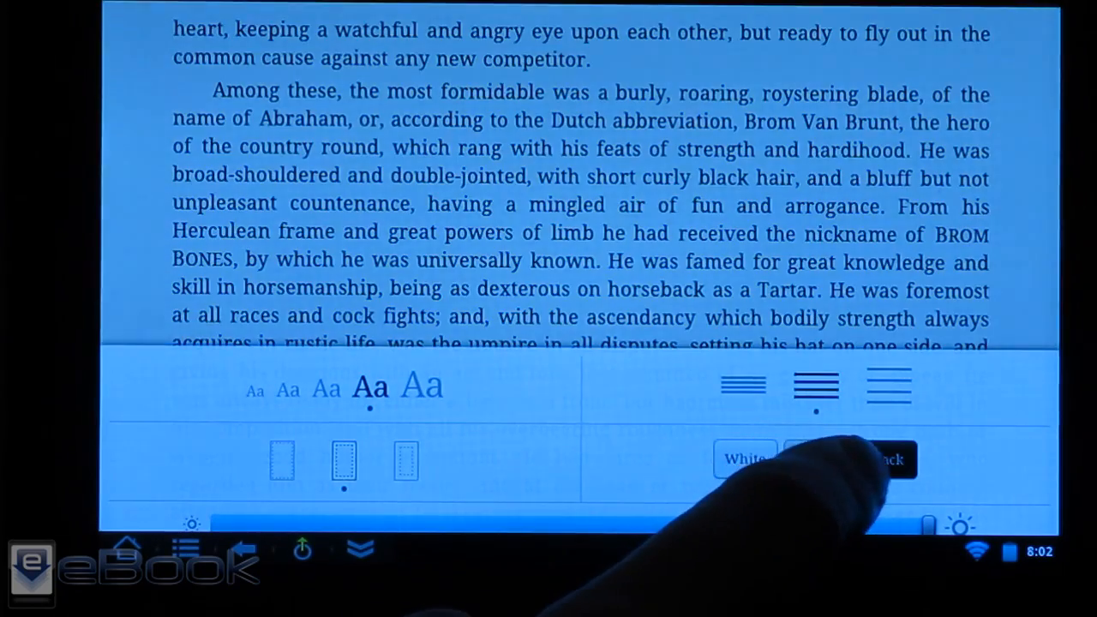
{"action": "left_click", "coordinate": [885, 459]}
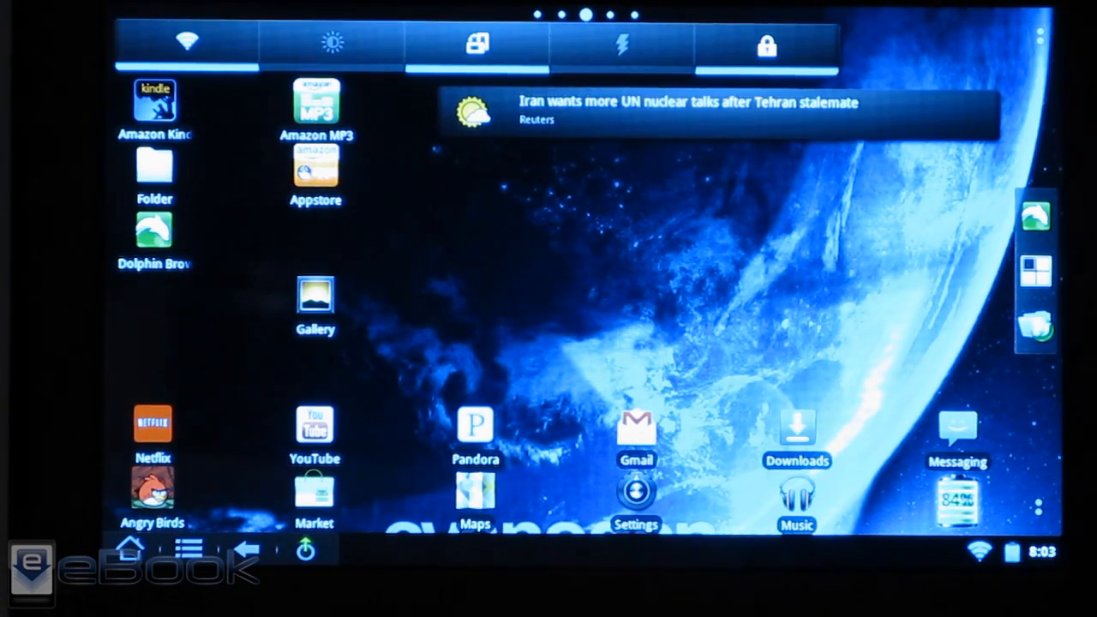
- Launch YouTube from the home screen and bring up its search keyboard
{"action": "left_click", "coordinate": [314, 493]}
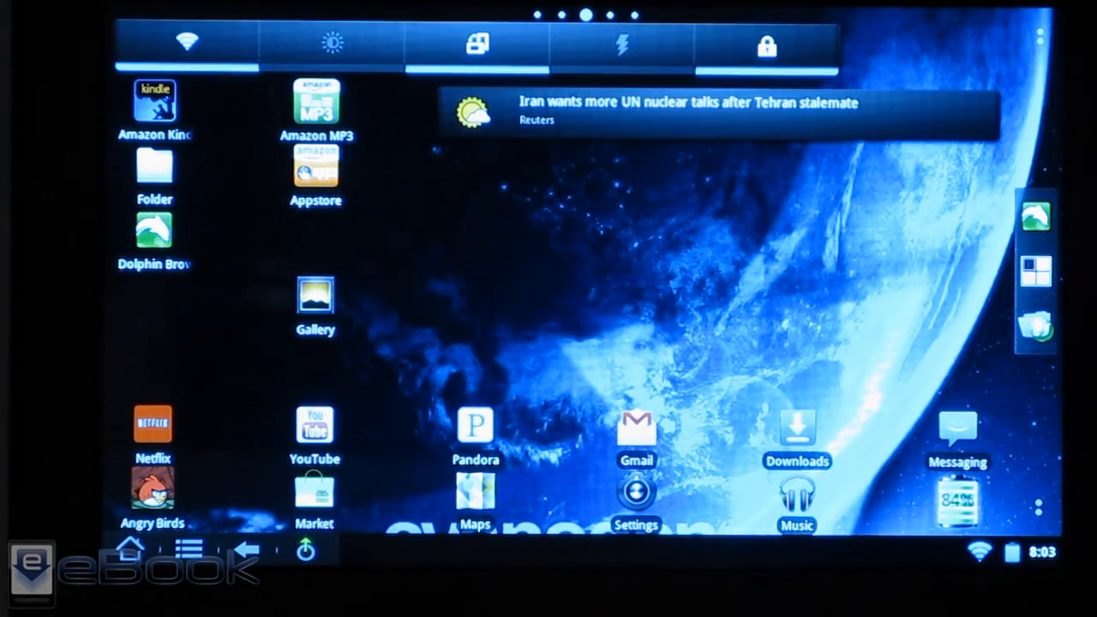
{"action": "left_click", "coordinate": [315, 426]}
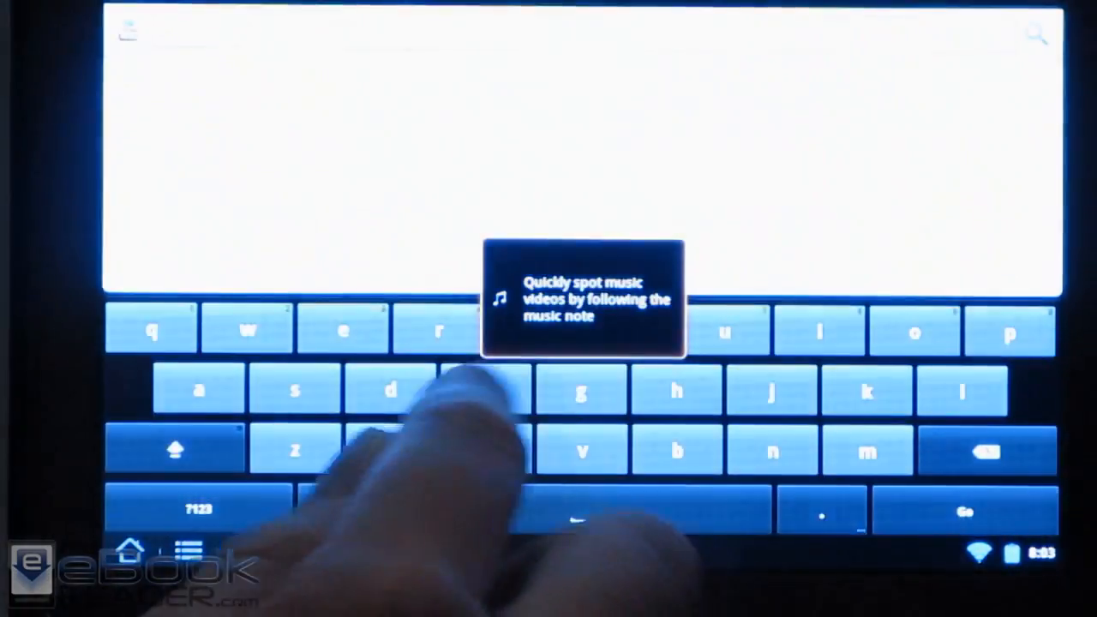
- Use the YouTube search keyboard, then return to the launcher home screen
{"action": "left_click", "coordinate": [965, 511]}
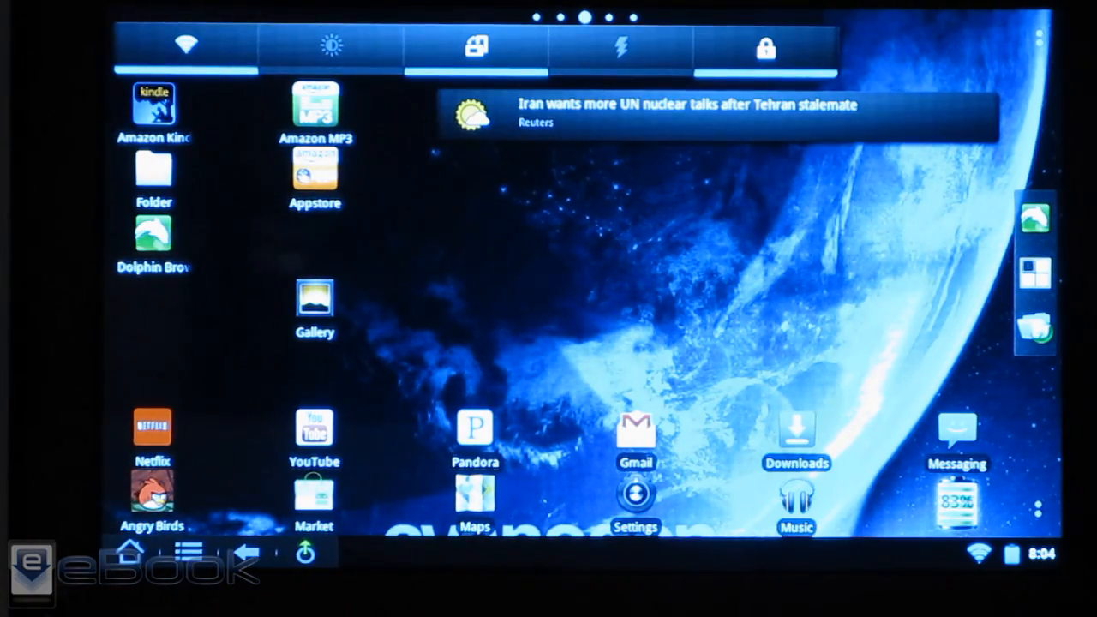
- Open Android Settings from the Settings icon in the home screen dock
{"action": "left_click", "coordinate": [475, 498]}
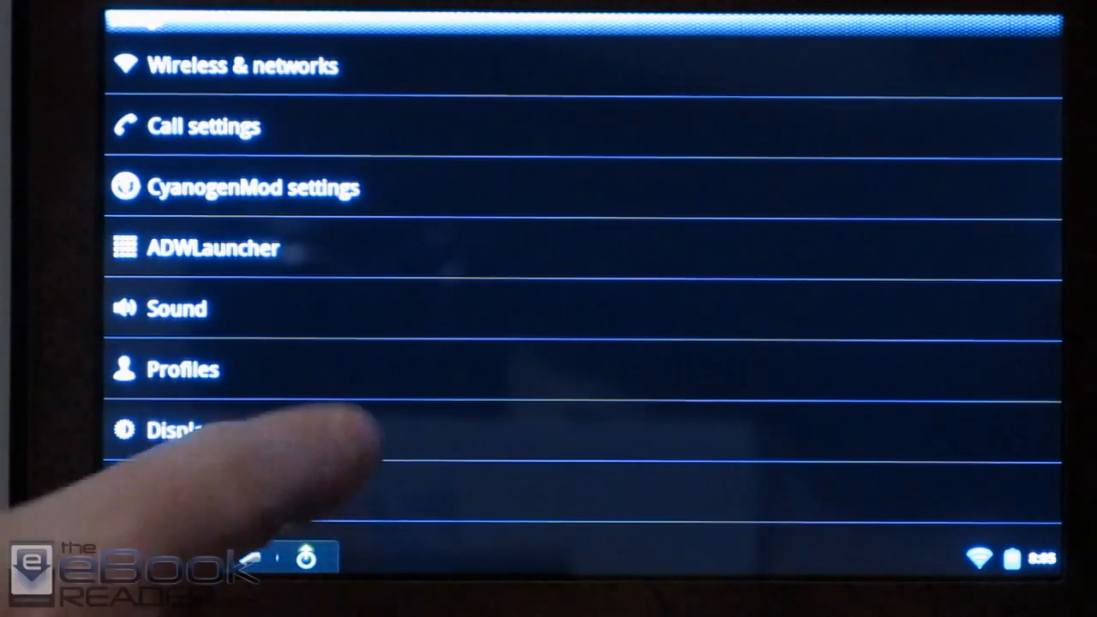
- Scroll Settings through to Accessibility and Date & time, then add a settings shortcut
{"action": "scroll", "scroll_direction": "up", "scroll_amount": 3}
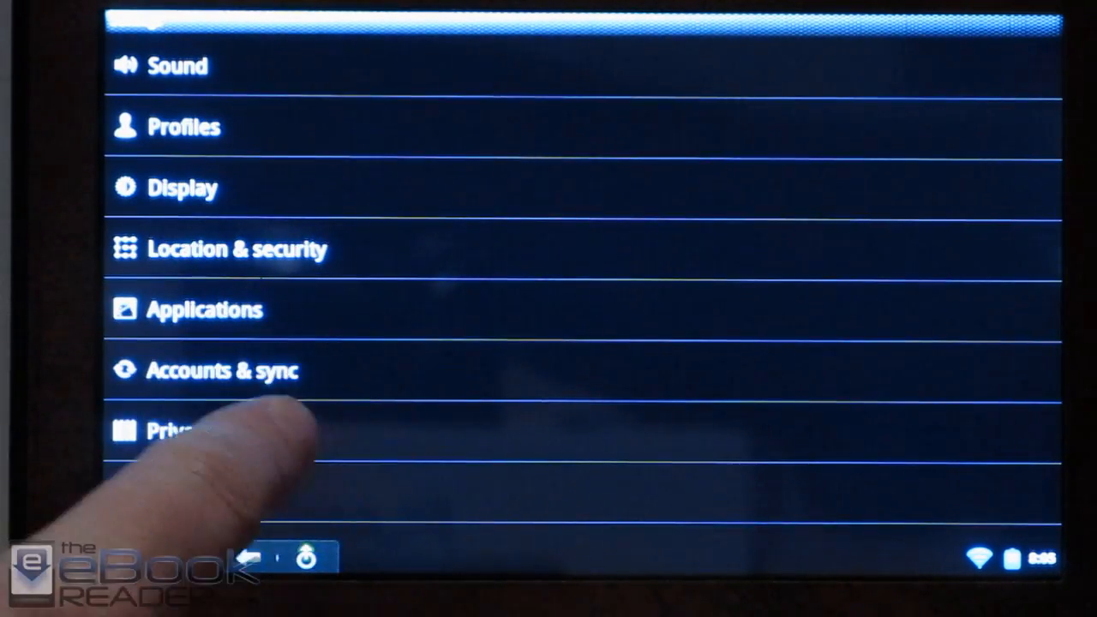
{"action": "scroll", "scroll_direction": "down", "scroll_amount": 3}
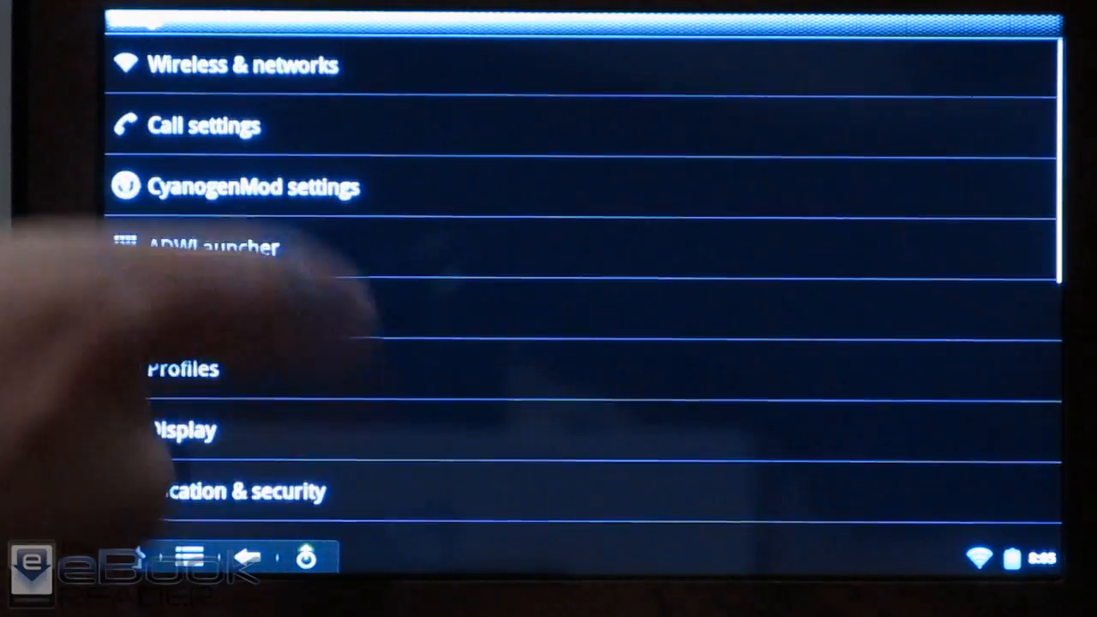
{"action": "scroll", "scroll_direction": "down", "scroll_amount": 3}
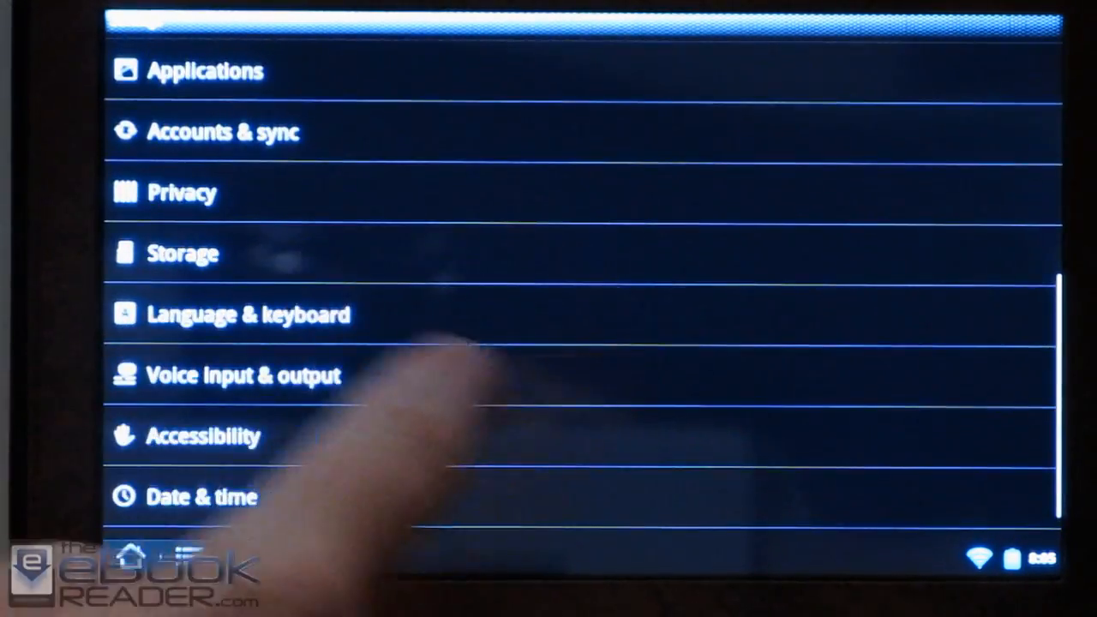
{"action": "left_click", "coordinate": [248, 314]}
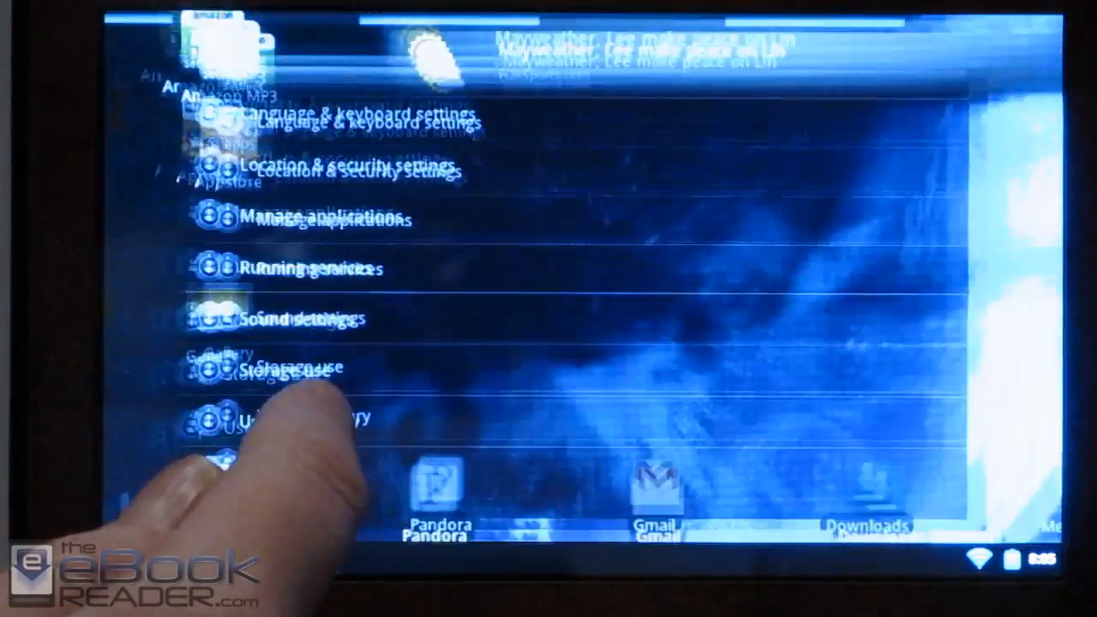
- Choose Sound settings from the settings shortcut list
{"action": "left_click", "coordinate": [300, 318]}
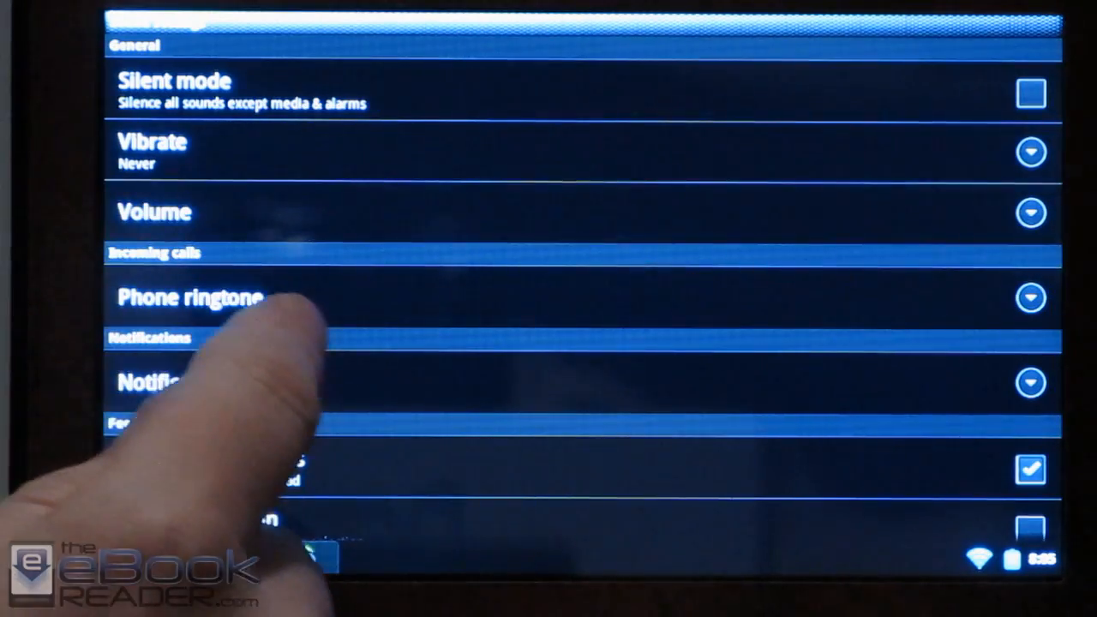